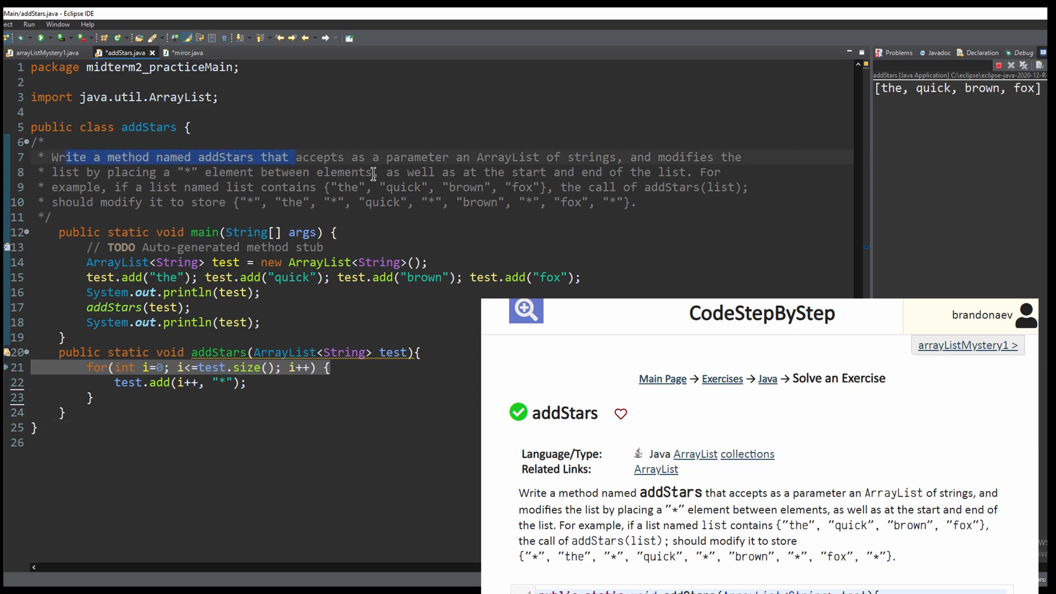
# Review the for loop in addStars.java, save it, and terminate the previous console run.
pyautogui.doubleClick(508, 157)
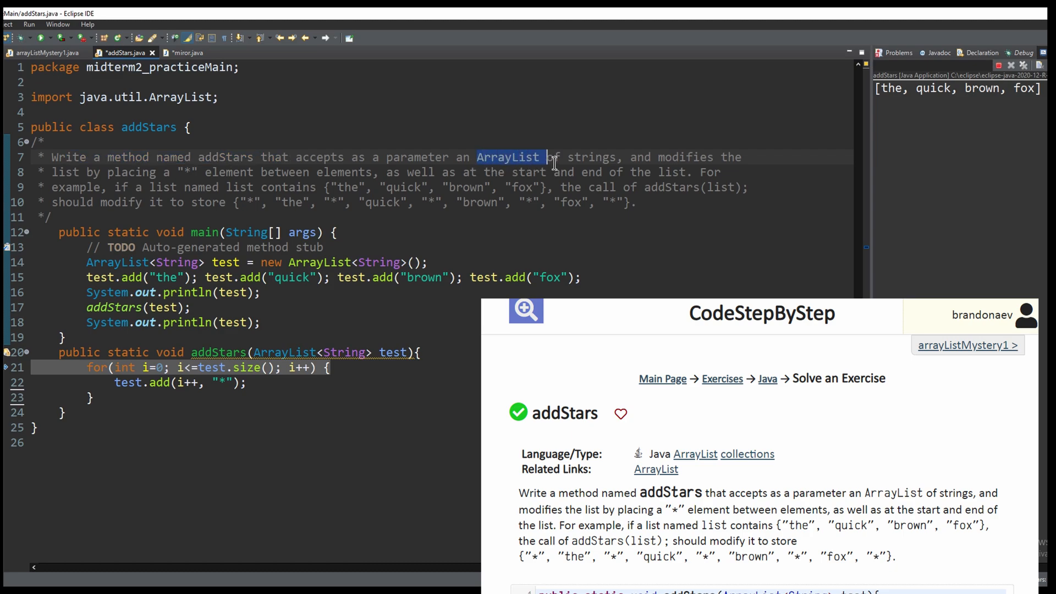
pyautogui.moveTo(602, 179)
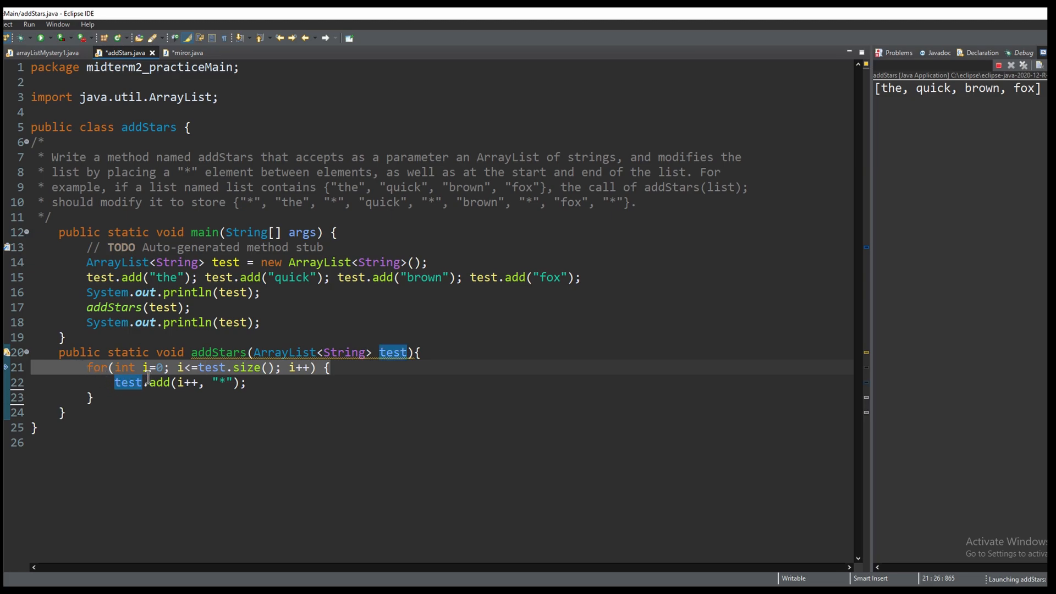
pyautogui.click(418, 352)
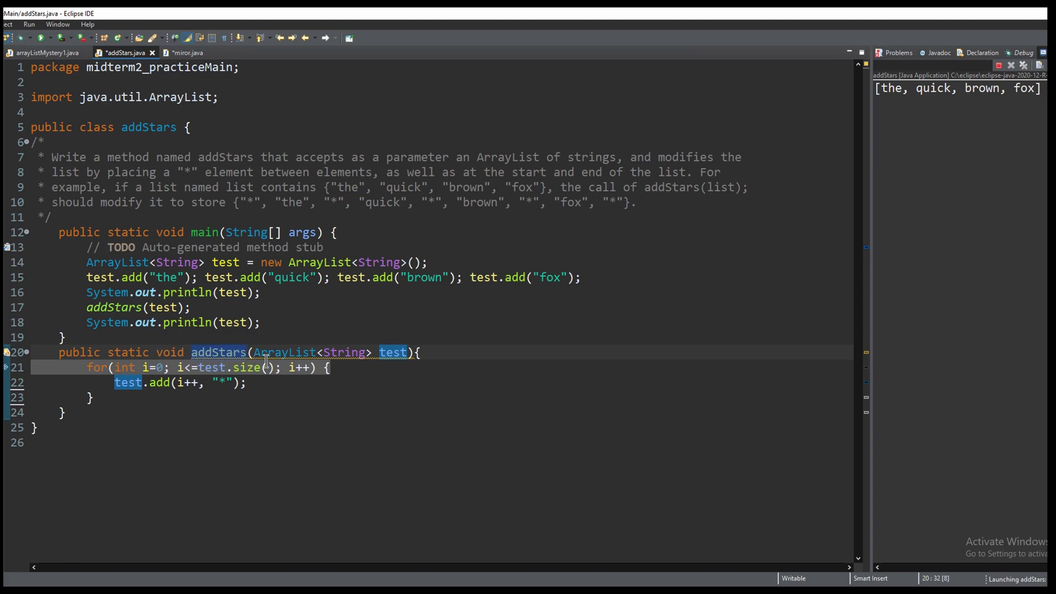
pyautogui.click(332, 352)
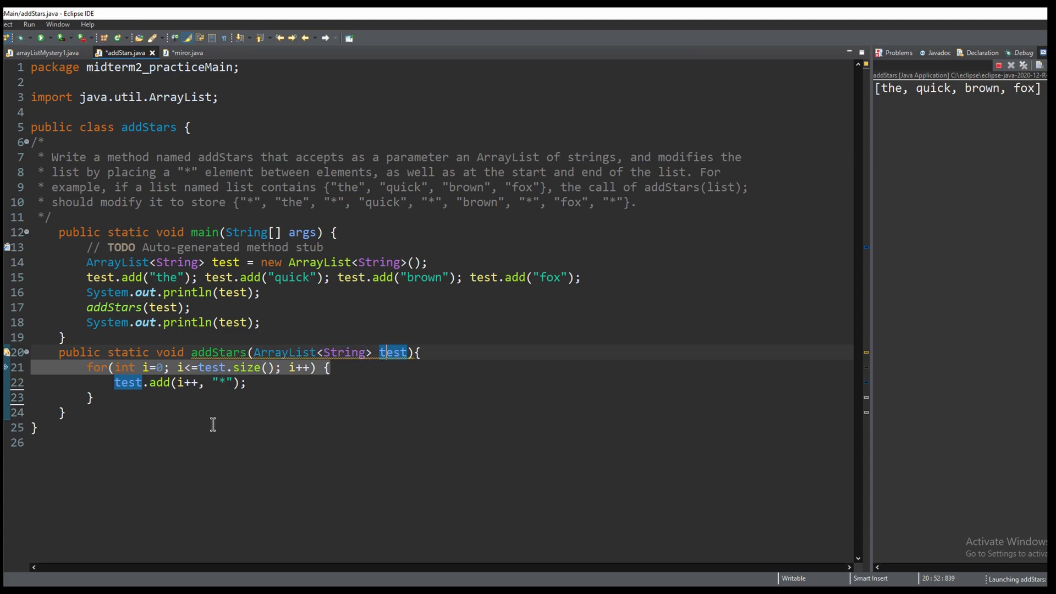
pyautogui.moveTo(93, 379)
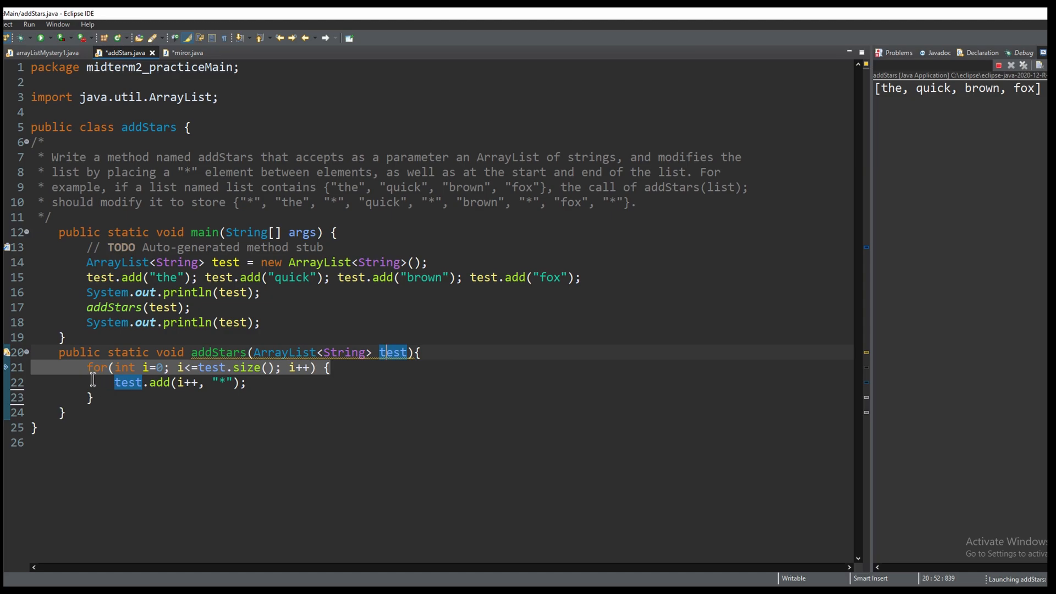
pyautogui.moveTo(95, 375)
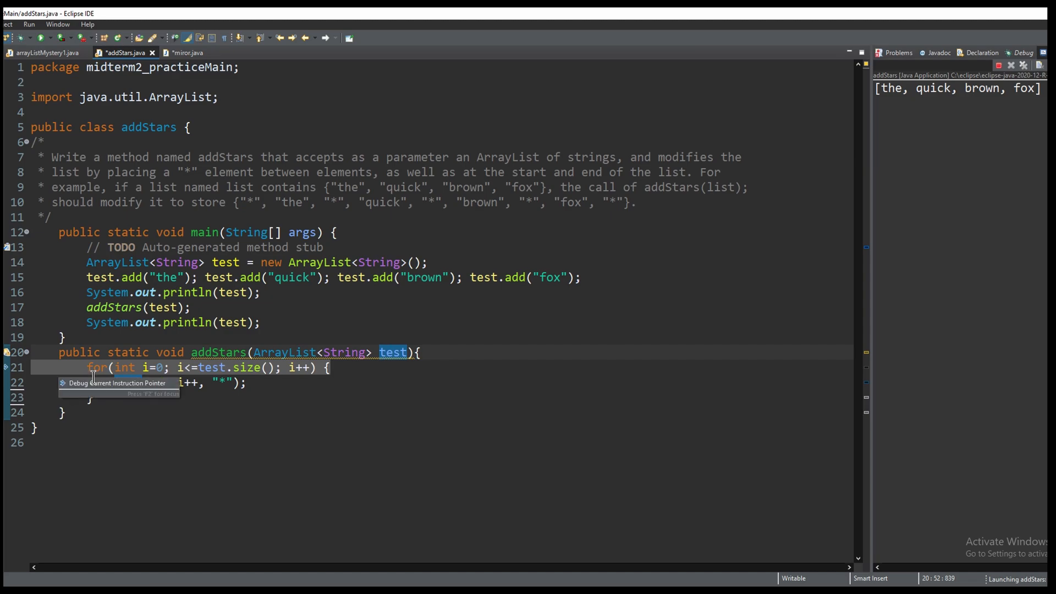
pyautogui.moveTo(895, 111)
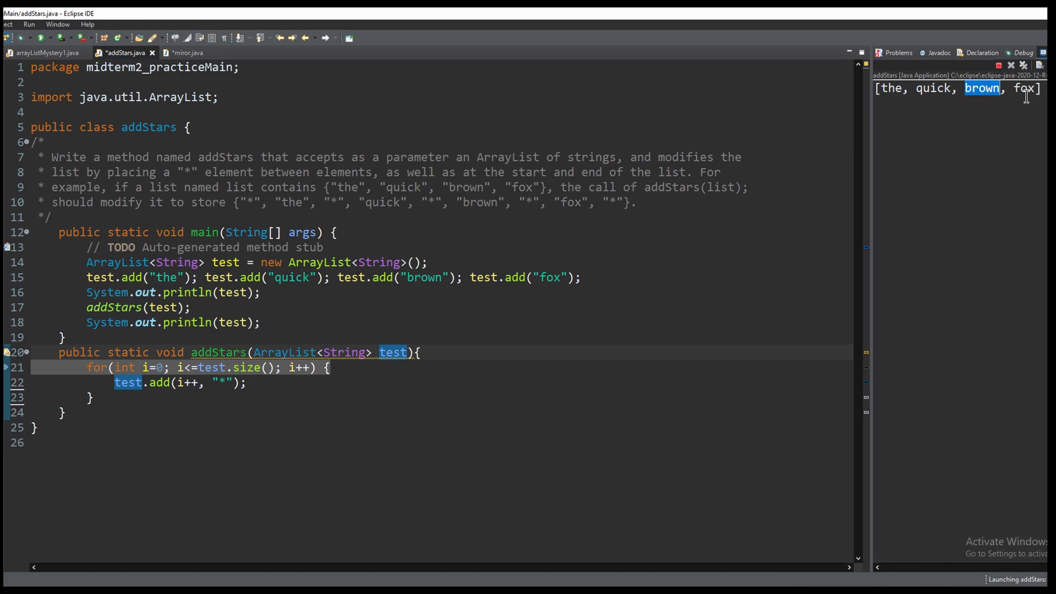
pyautogui.click(219, 397)
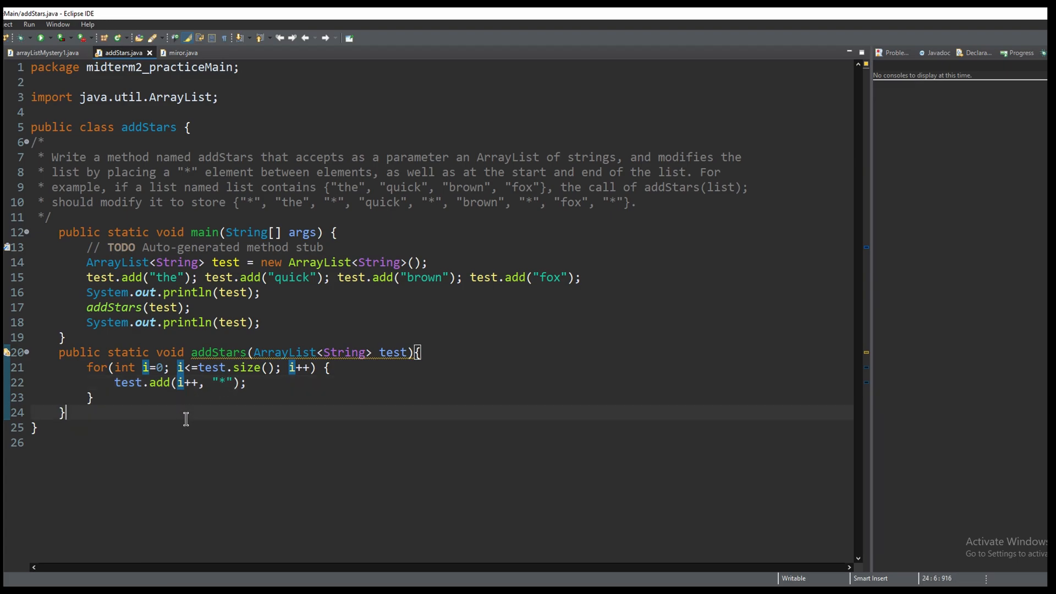
# Launch addStars past the workspace-errors dialog, printing the starred list, then add '++' in the loop body.
pyautogui.click(34, 38)
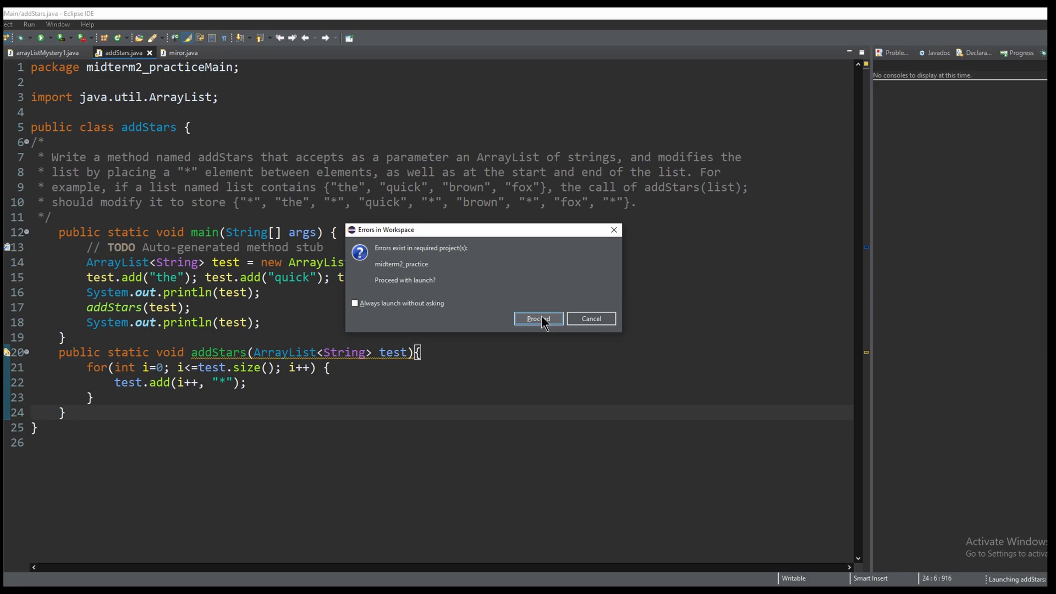
pyautogui.click(537, 319)
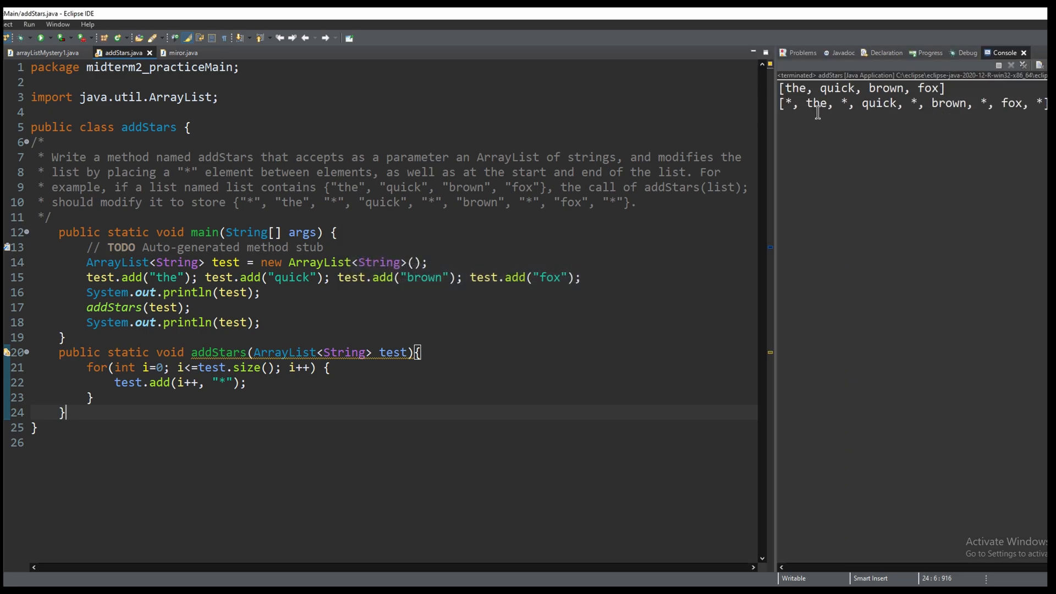
pyautogui.moveTo(204, 402)
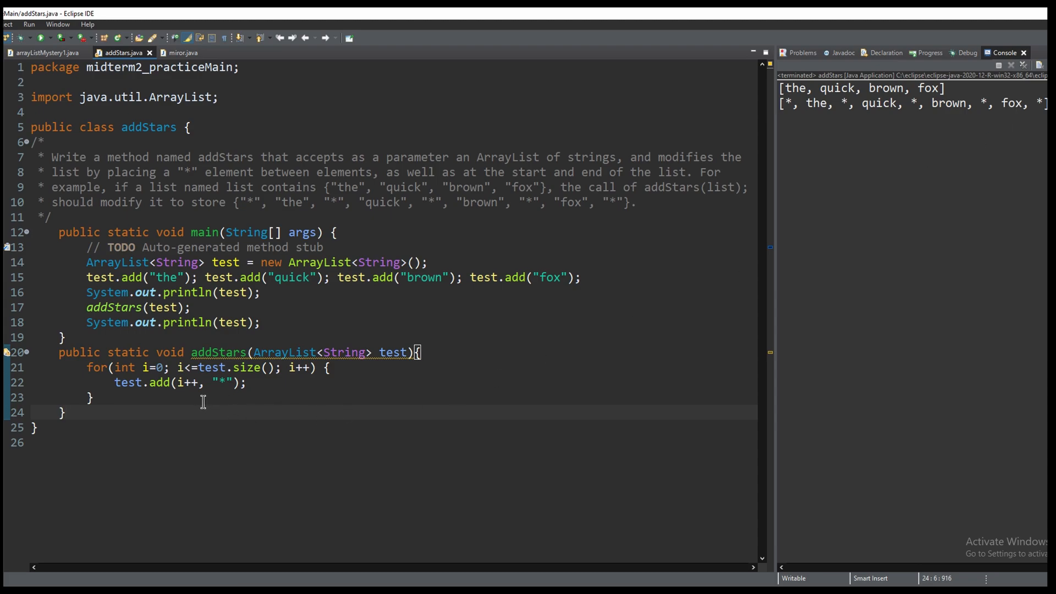
pyautogui.click(65, 412)
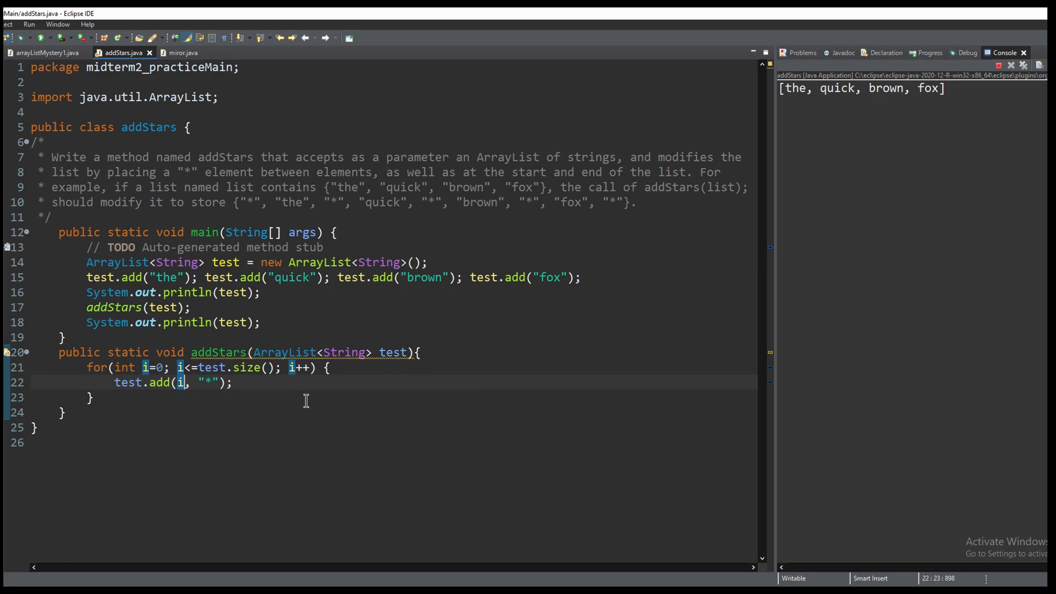
pyautogui.write('++')
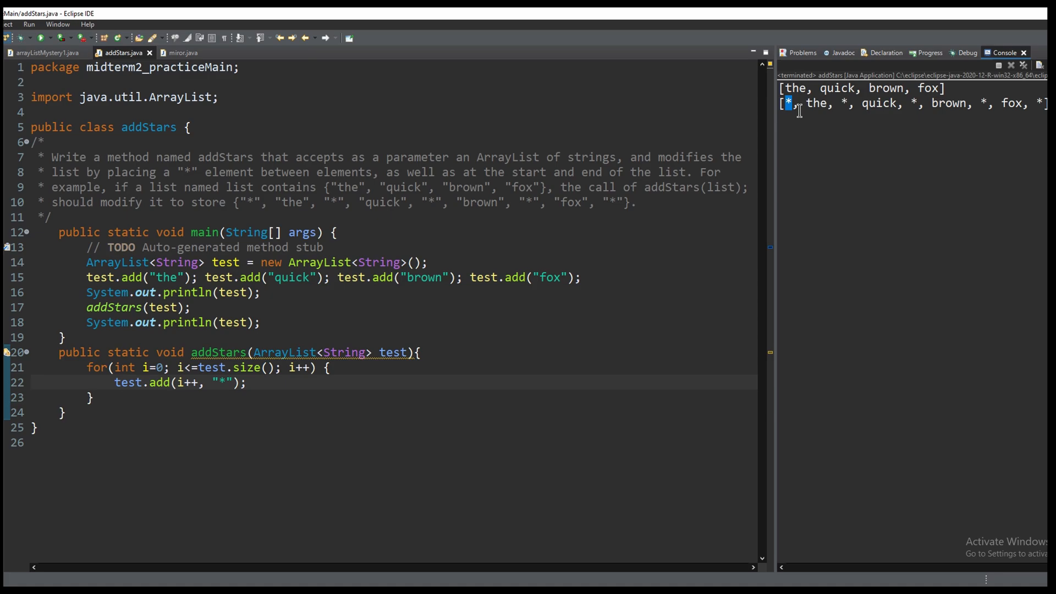
pyautogui.moveTo(671, 205)
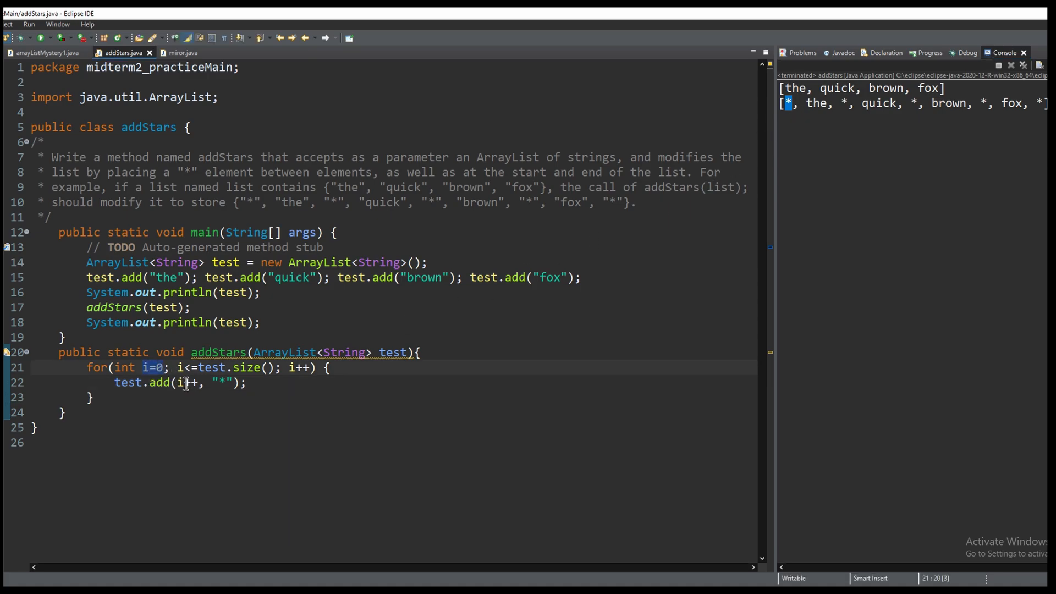
pyautogui.doubleClick(816, 103)
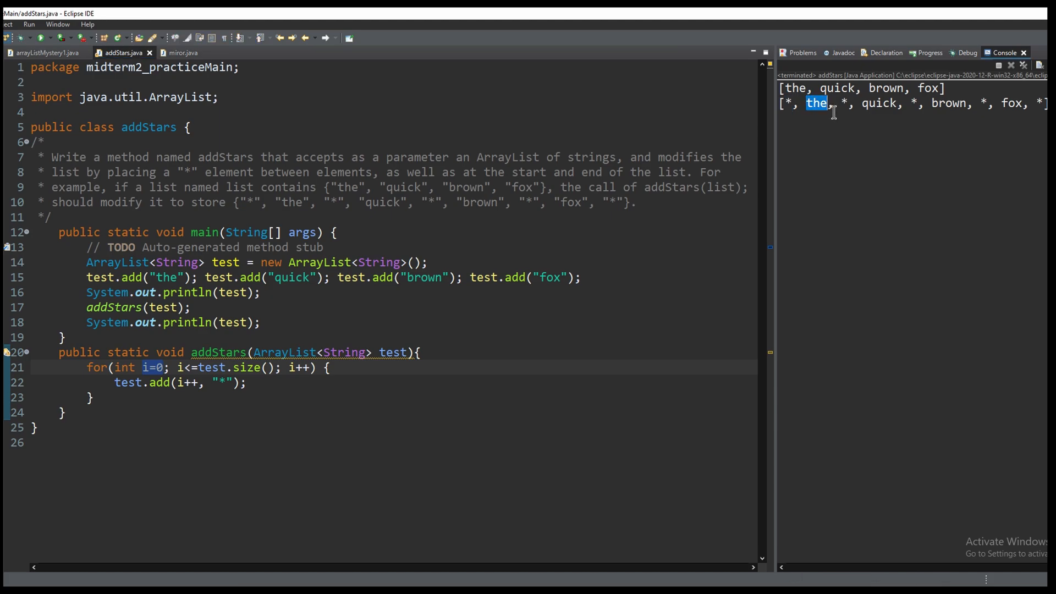
pyautogui.moveTo(820, 114)
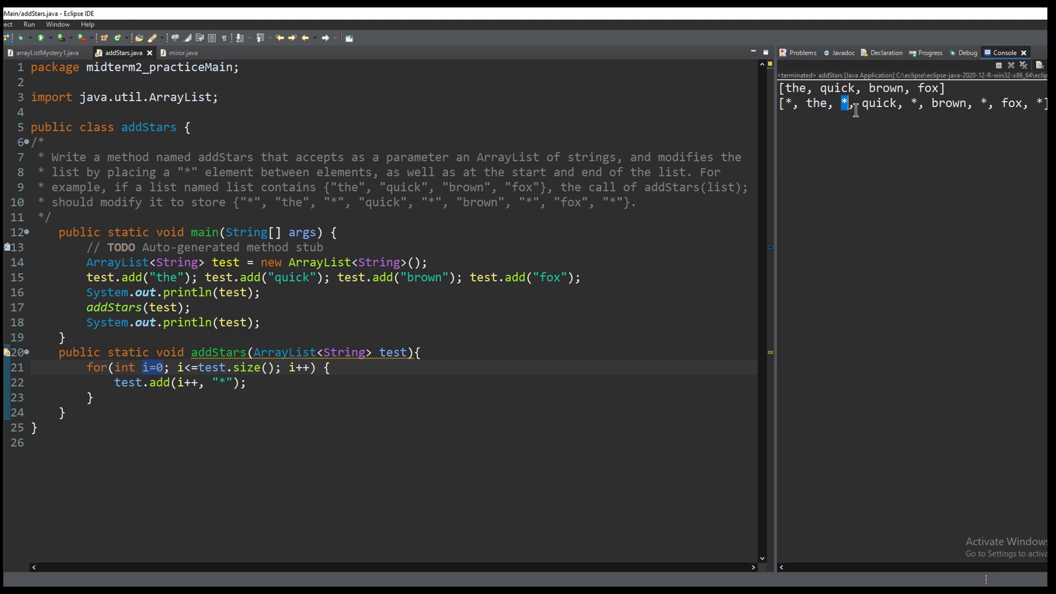
pyautogui.doubleClick(879, 103)
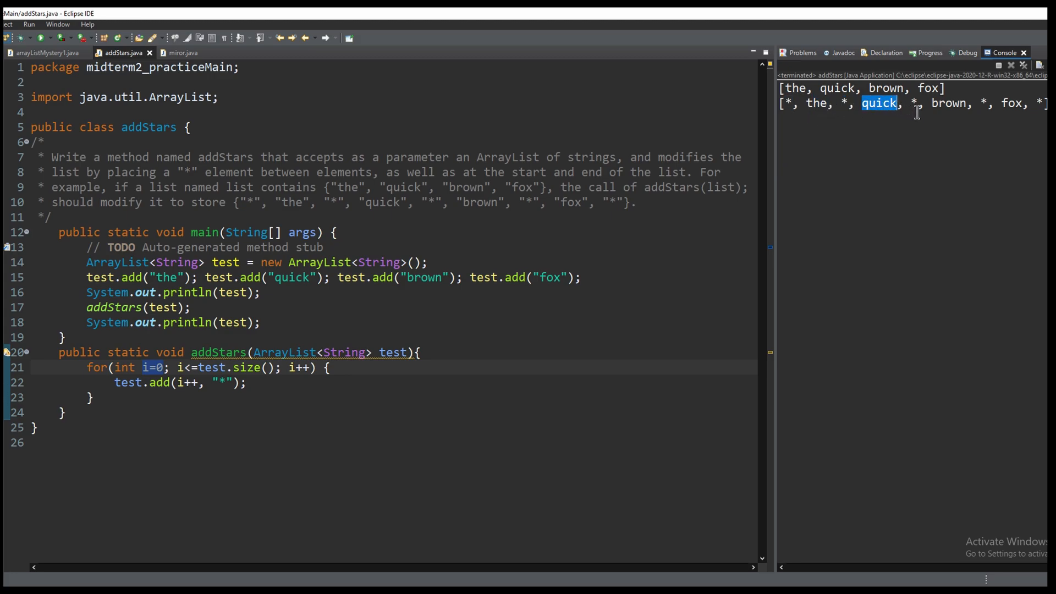